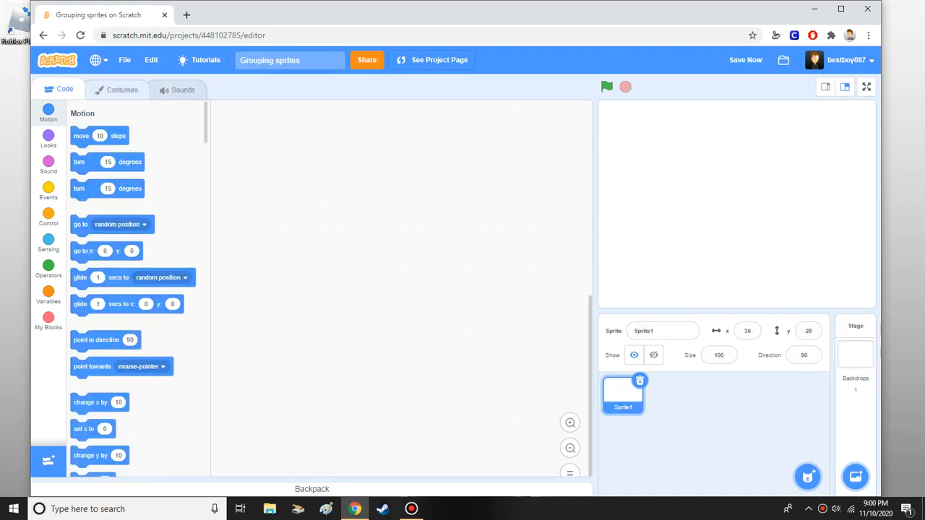
# Step: Switch Sprite1 to the Costumes tab to open its costume editor
pyautogui.click(121, 90)
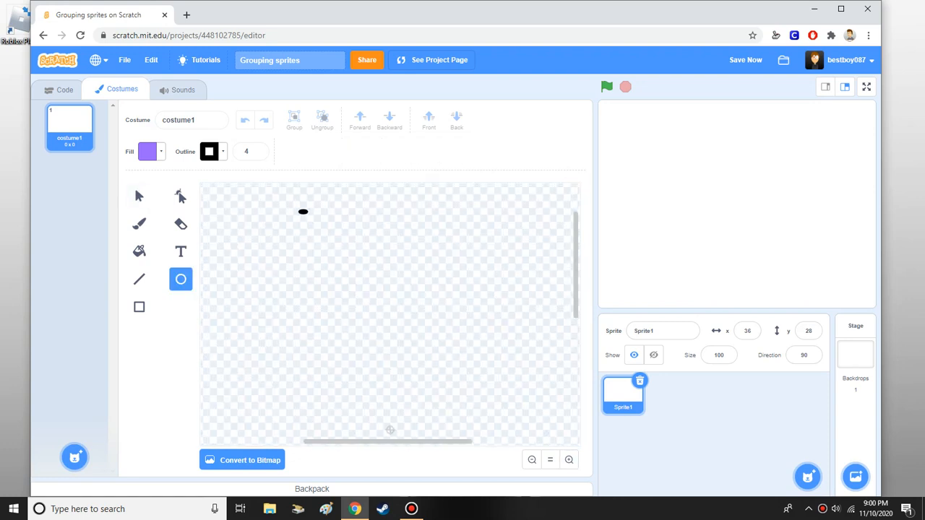
# Step: Draw a large circle for the head with a 3-pixel outline
pyautogui.moveTo(303, 211); pyautogui.dragTo(506, 430)
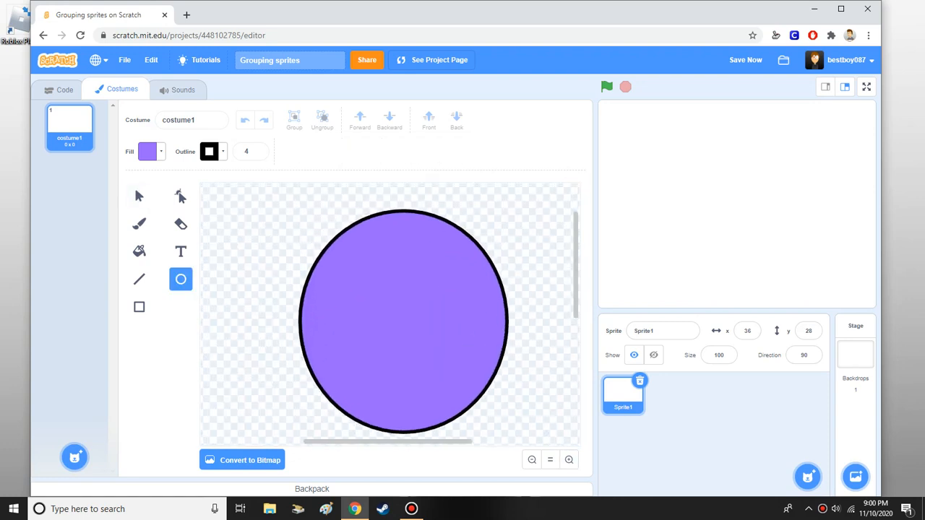
pyautogui.click(403, 322)
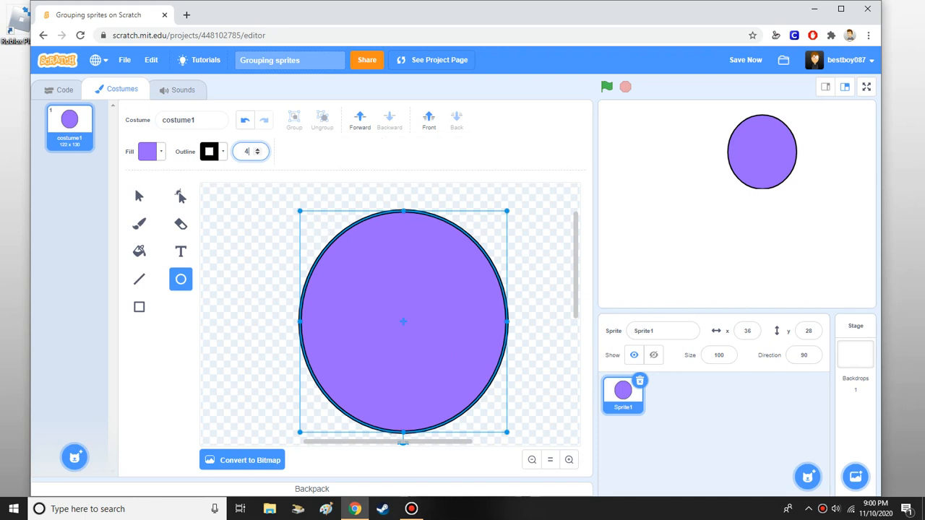
pyautogui.click(258, 154)
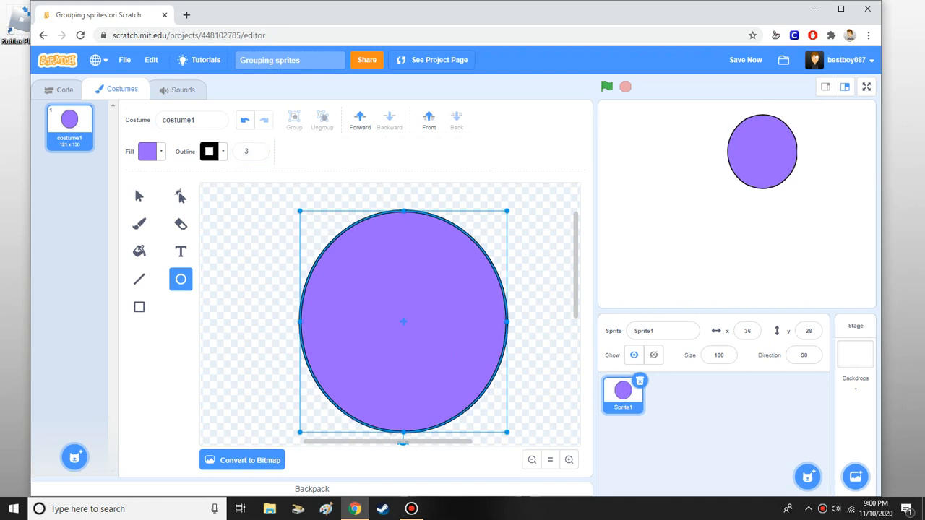
# Step: Start drawing the stick figure's body with straight lines
pyautogui.click(139, 196)
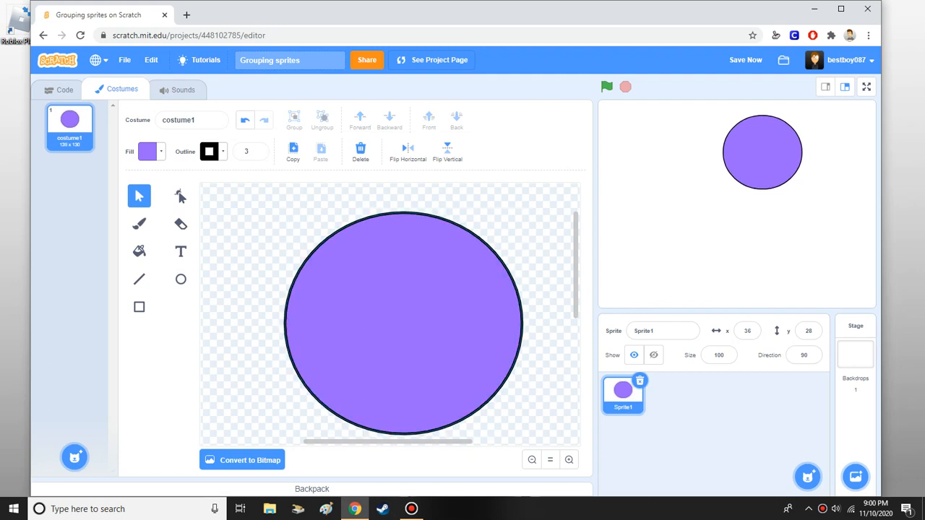
pyautogui.click(139, 280)
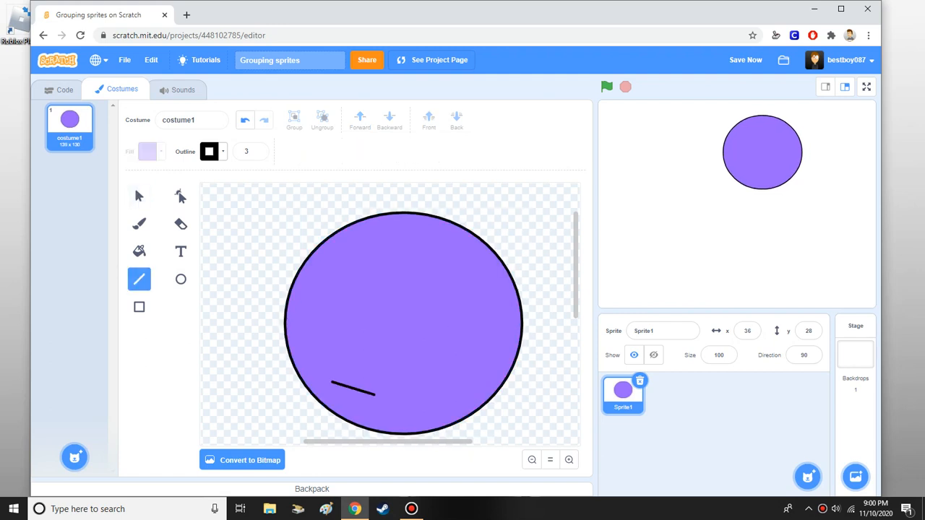
pyautogui.click(410, 509)
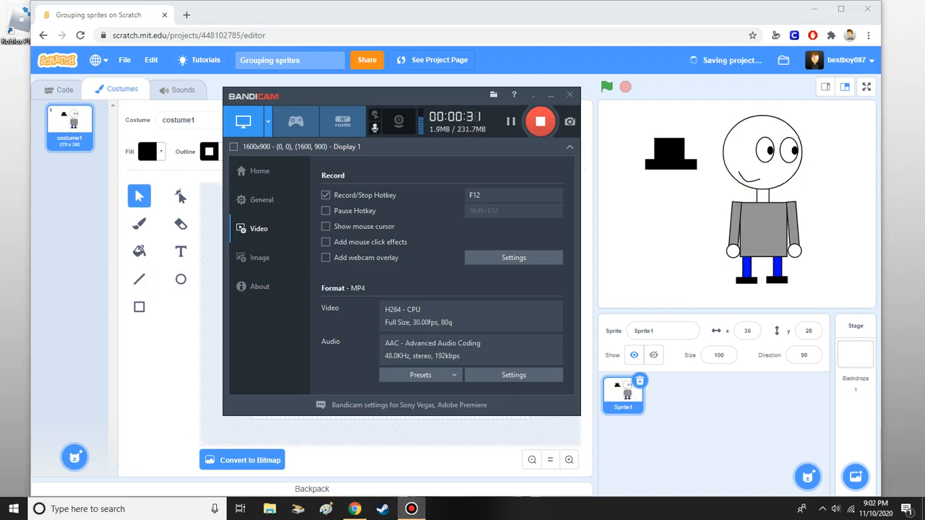
pyautogui.click(570, 95)
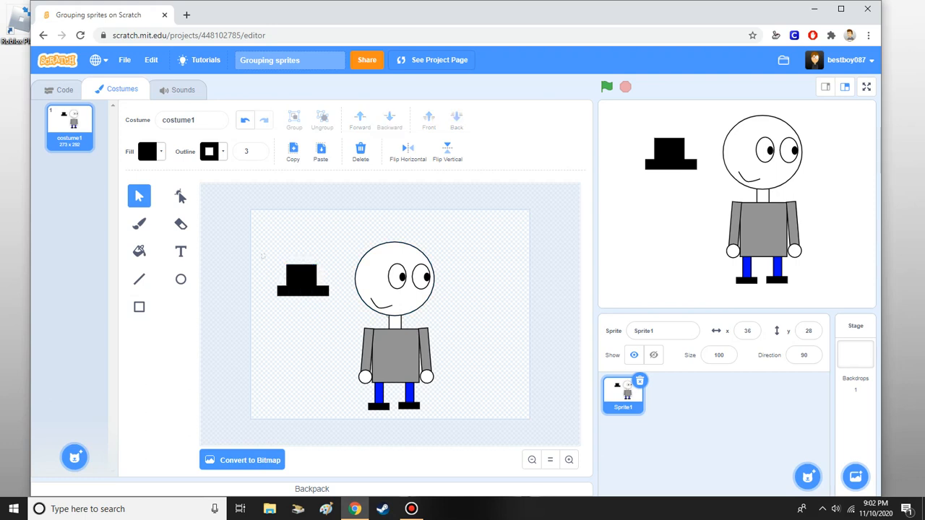
# Step: Drag the black top hat onto the stick figure's head
pyautogui.click(302, 280)
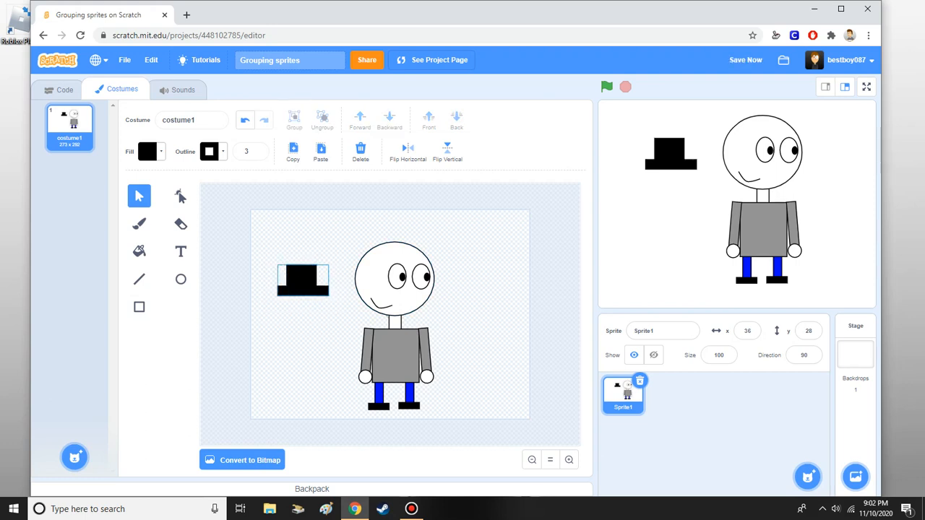
pyautogui.moveTo(303, 279); pyautogui.dragTo(378, 238)
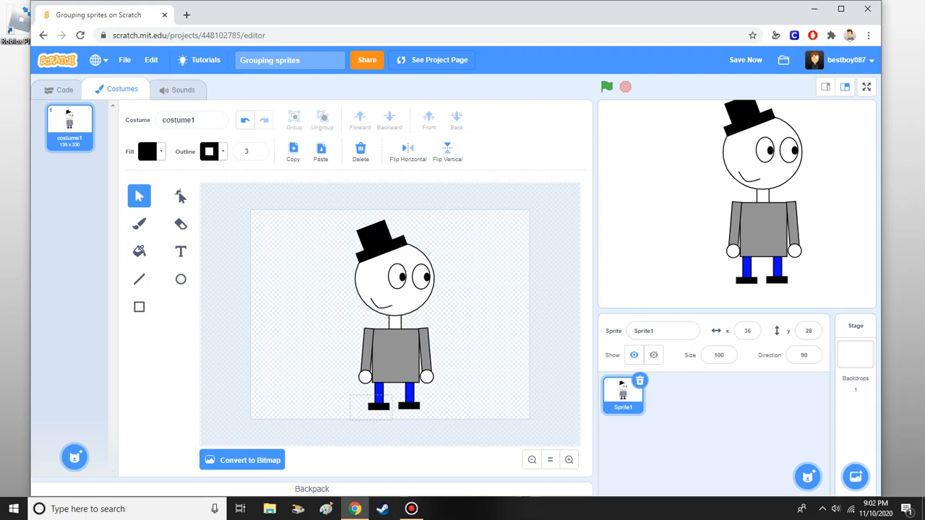
pyautogui.click(378, 401)
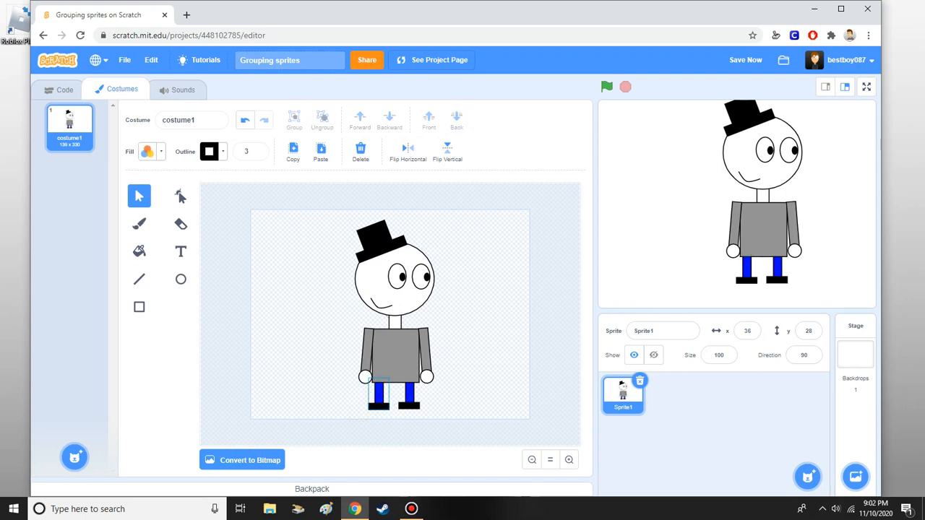
# Step: Ungroup the left leg pieces and group the left arm with its hand
pyautogui.click(377, 396)
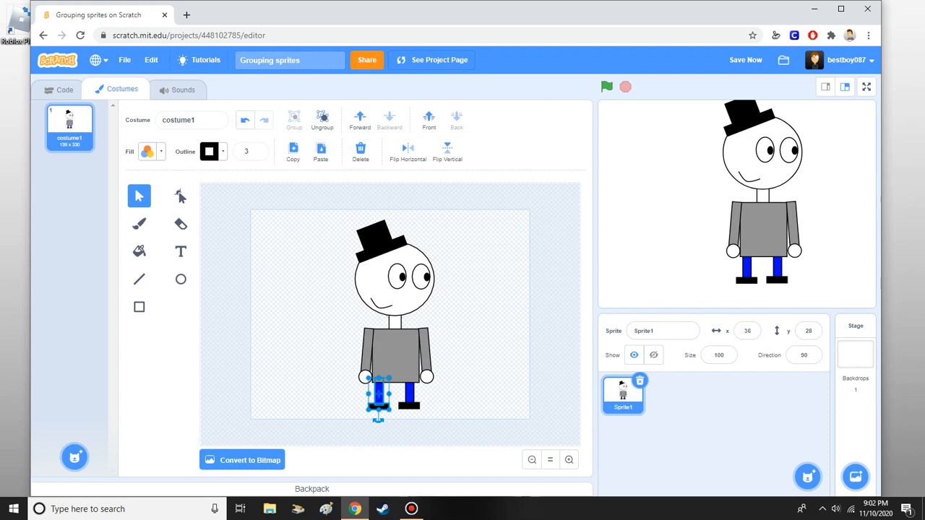
pyautogui.click(293, 119)
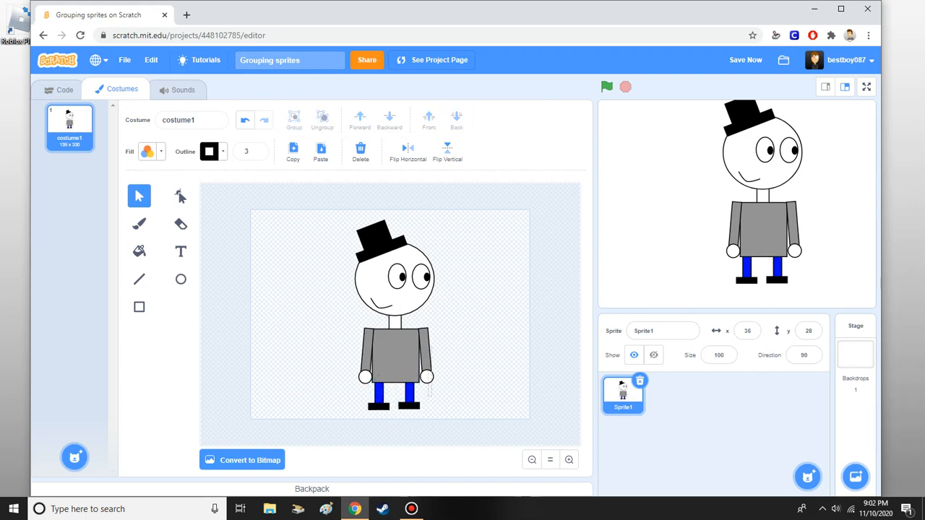
pyautogui.click(419, 361)
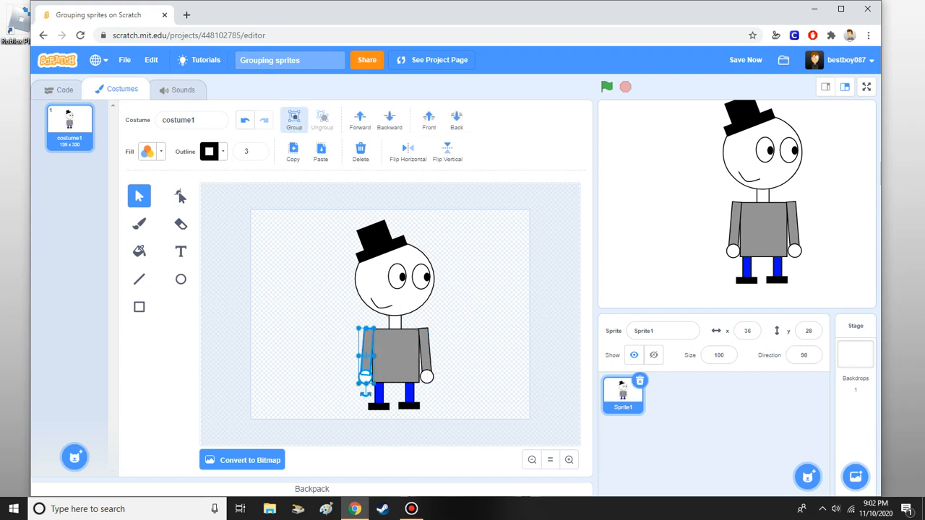
pyautogui.click(293, 120)
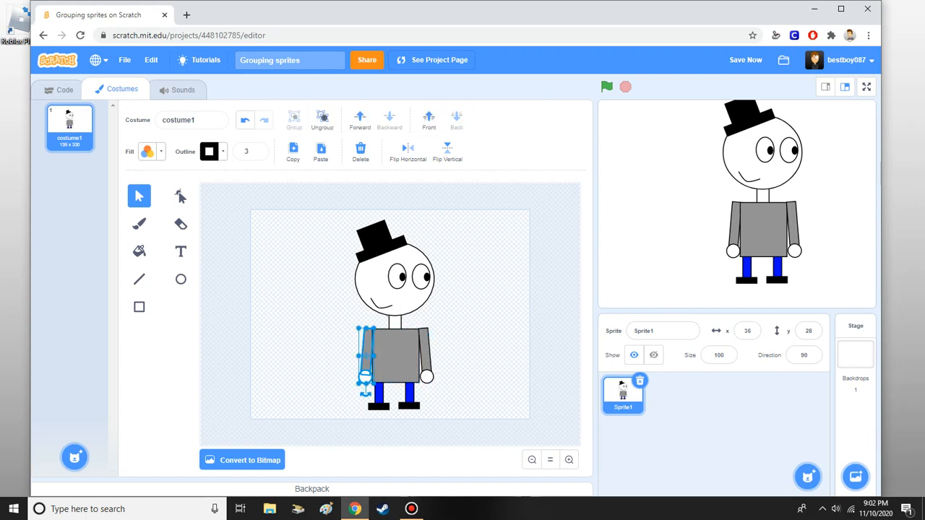